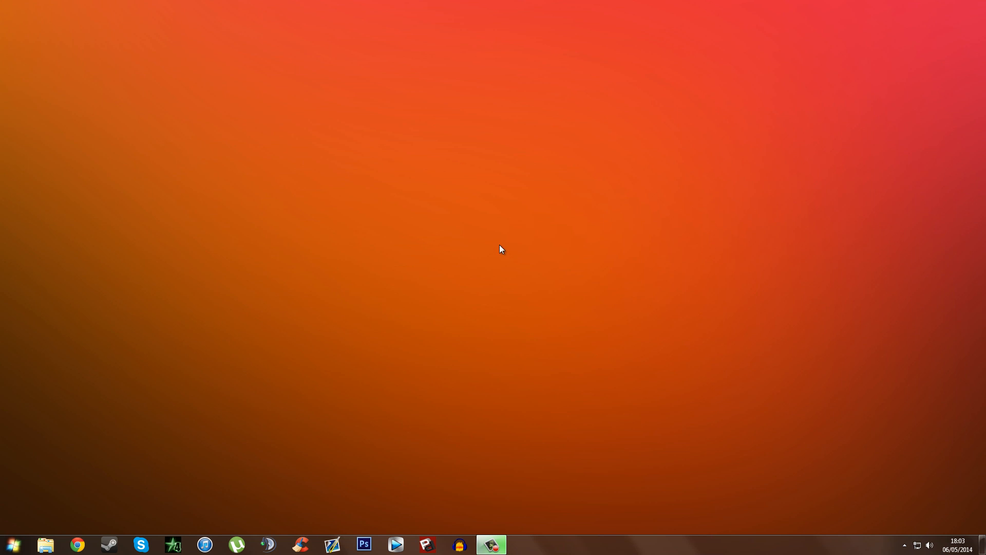
mouse_move(236, 281)
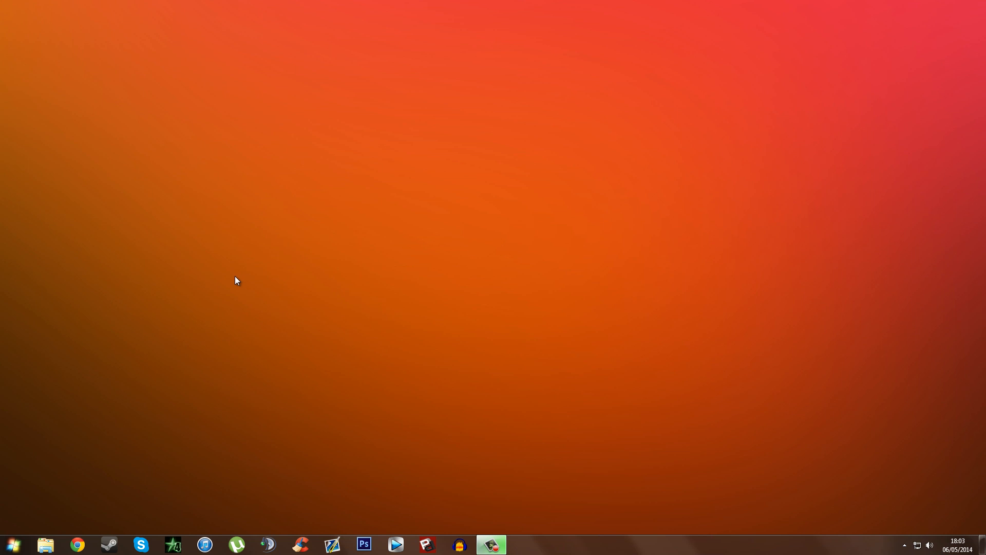
mouse_move(73, 499)
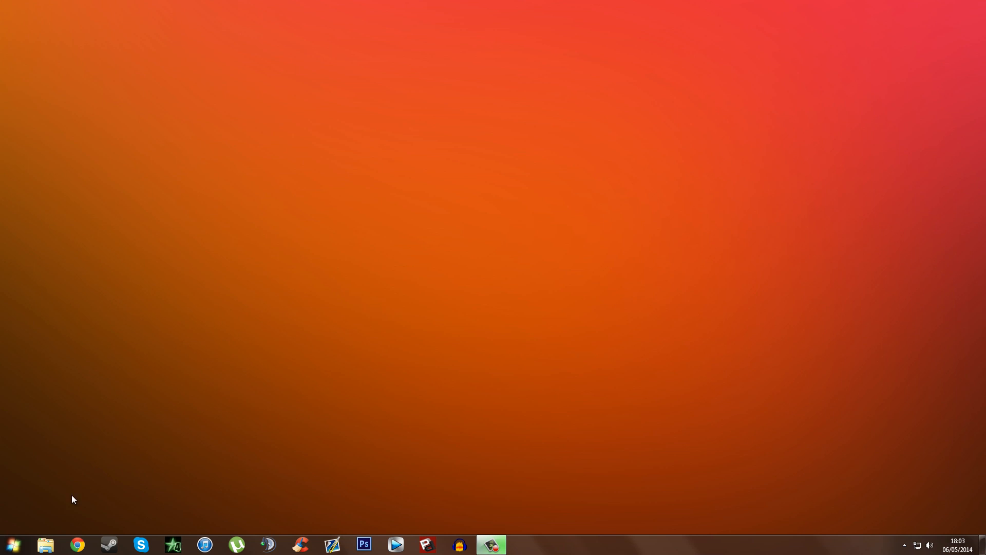
mouse_move(112, 432)
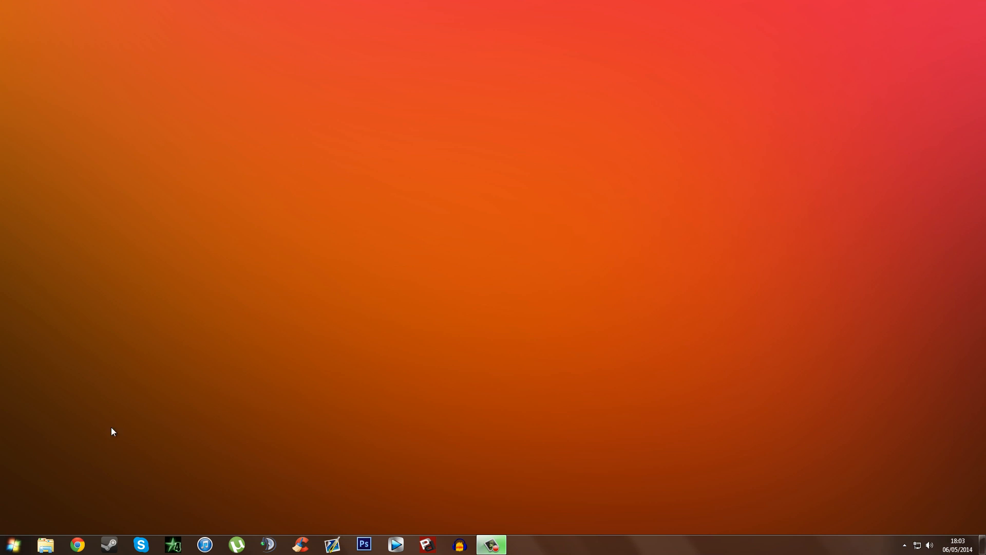
mouse_move(241, 280)
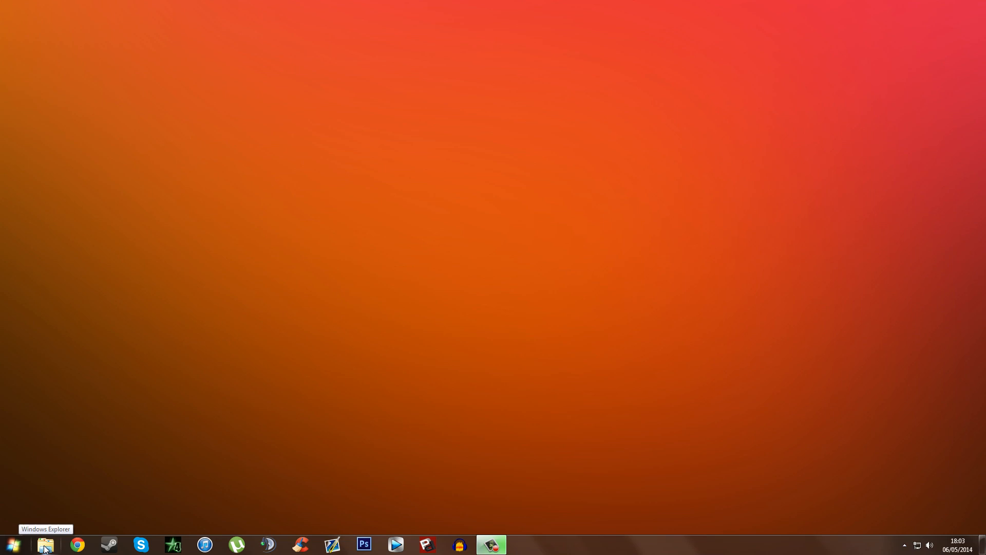
Browse to REAPER (x64)'s Plugins\FX folder, listing Guitar Rig 5.dll among the Rea plugins
click(45, 544)
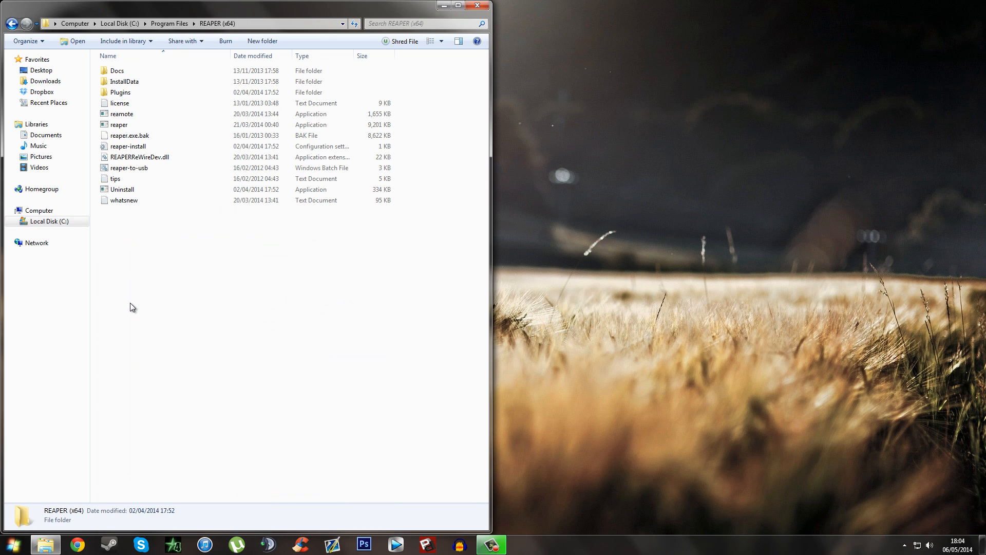
click(120, 93)
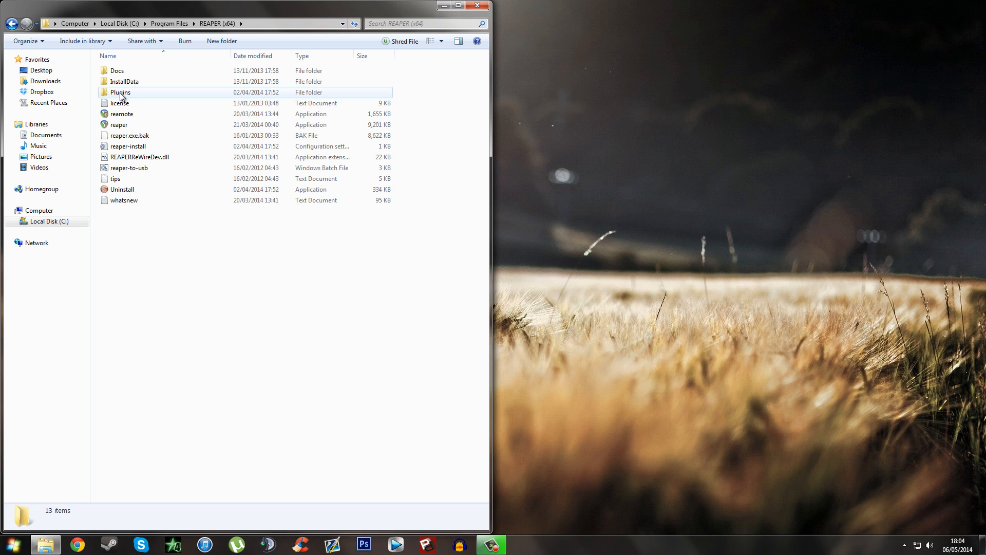
double_click(120, 92)
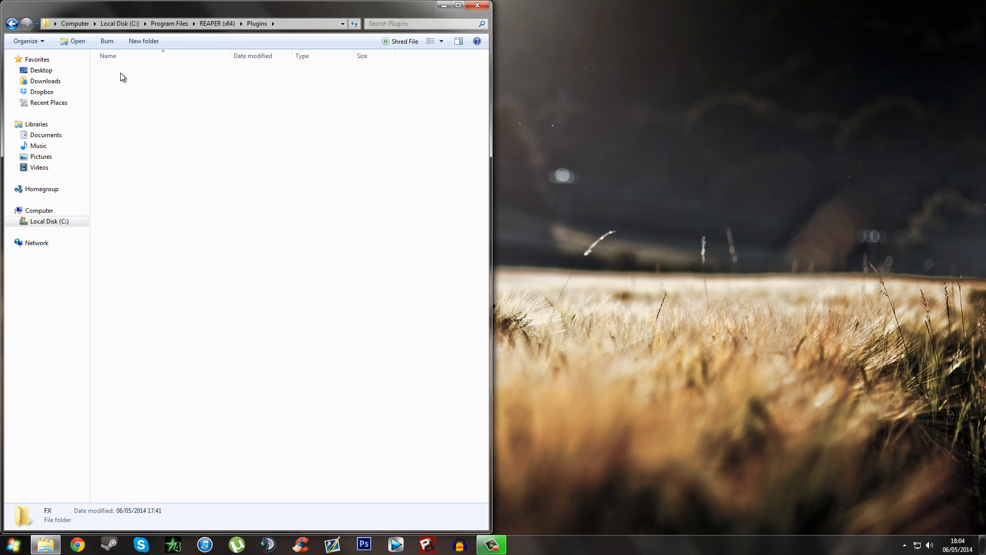
double_click(47, 514)
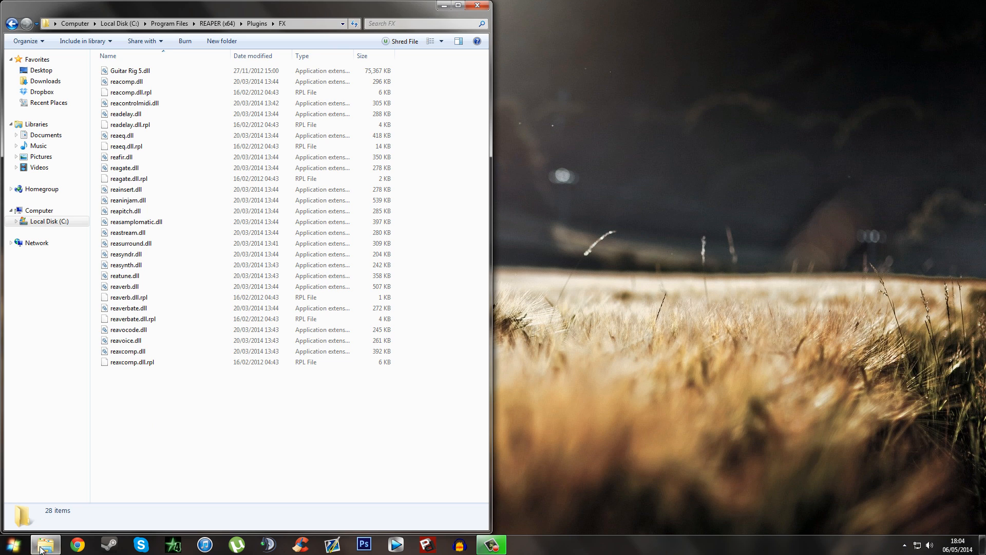
right_click(45, 544)
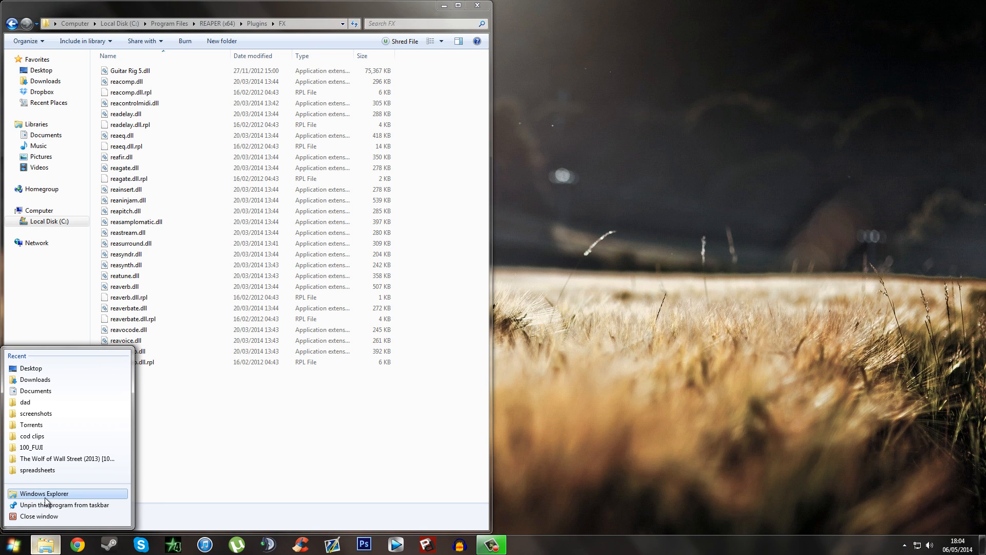
In a second Explorer window, browse to C:\Program Files\Native Instruments\VSTPlugins 64 bit
click(44, 493)
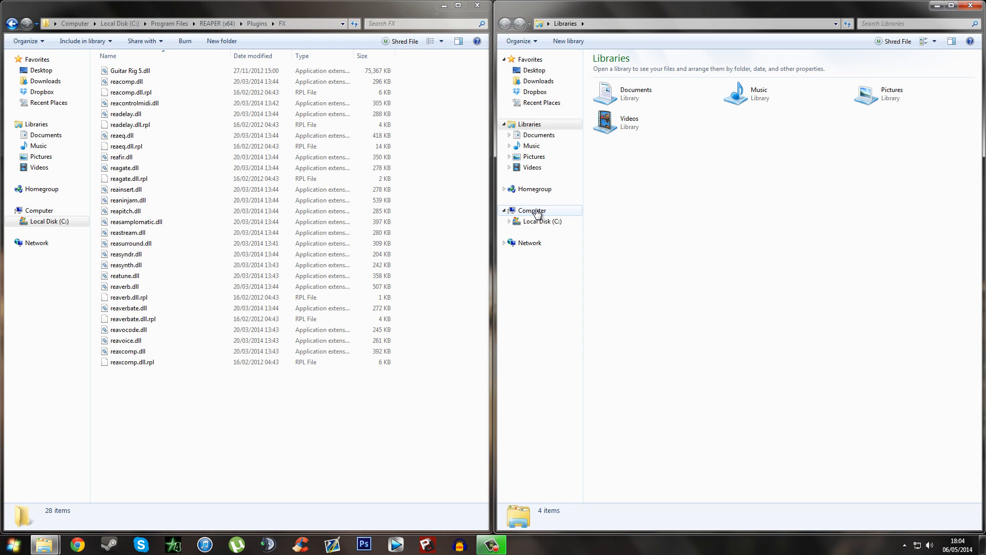
mouse_move(541, 221)
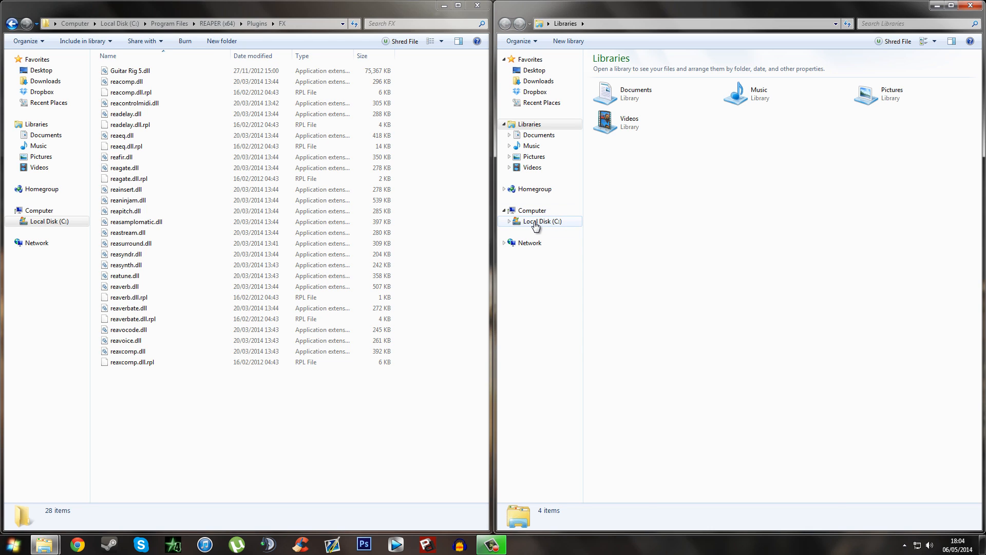
click(544, 221)
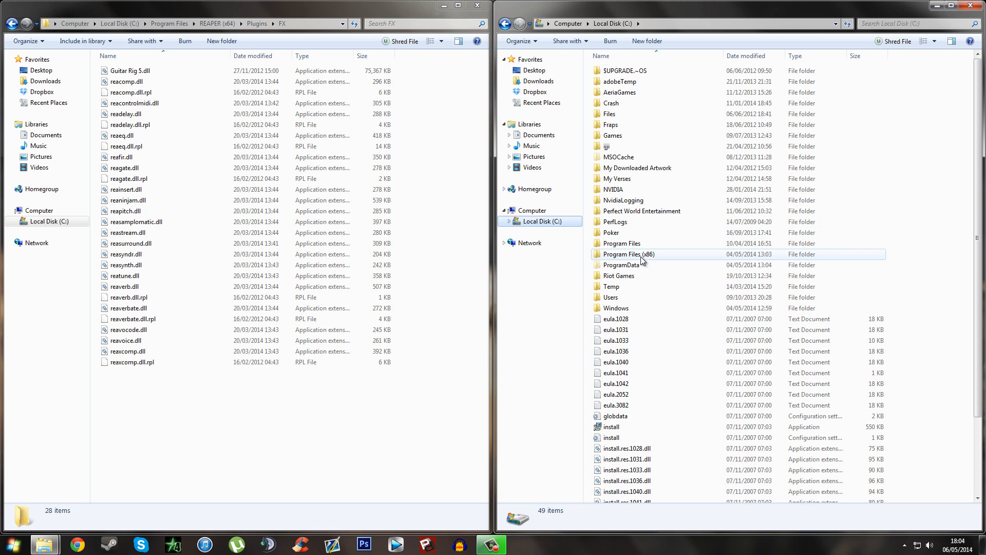
double_click(622, 243)
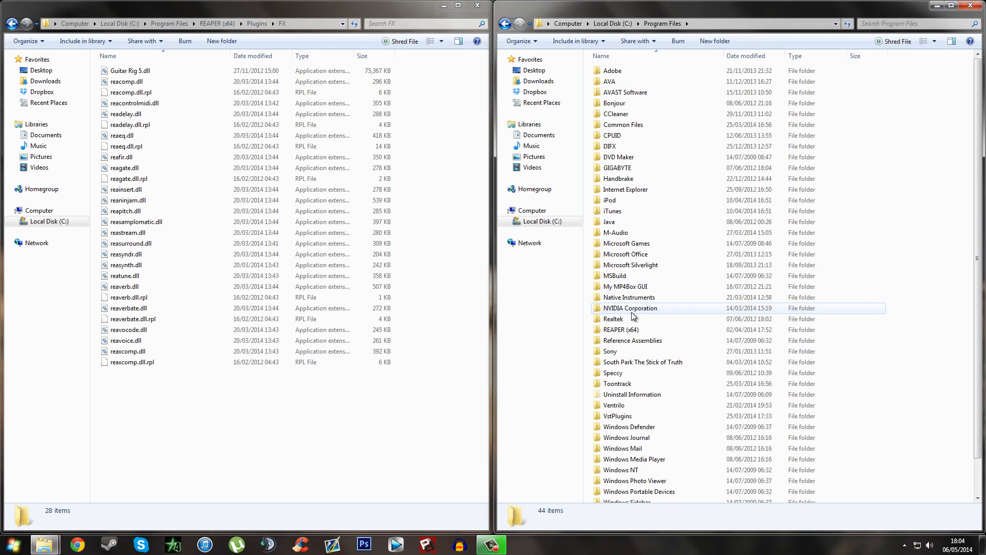
double_click(628, 297)
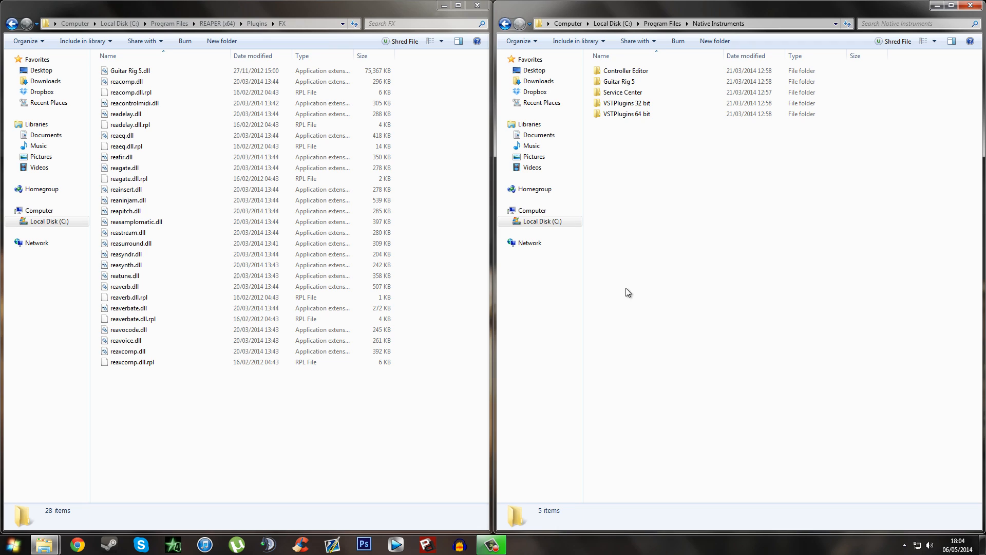
drag(645, 126, 706, 179)
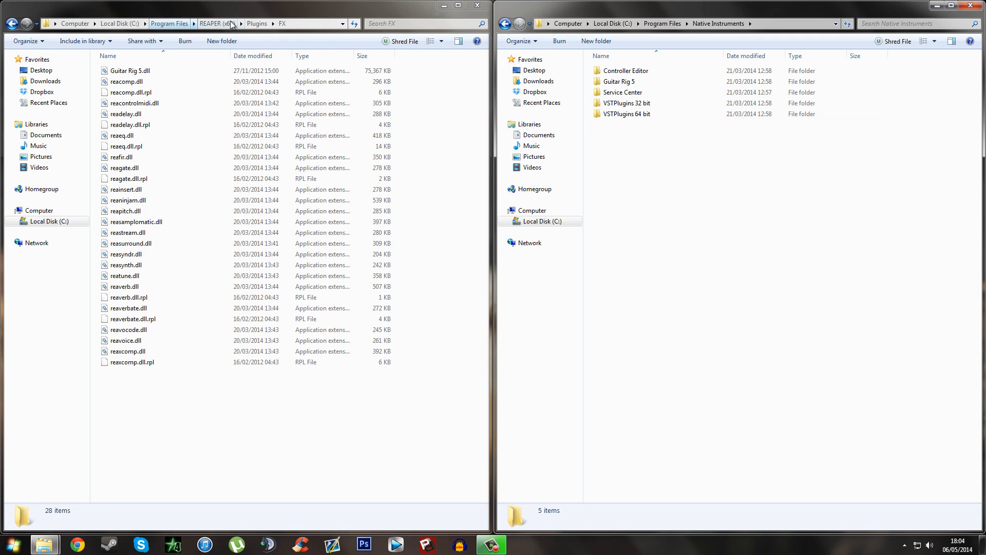
click(625, 114)
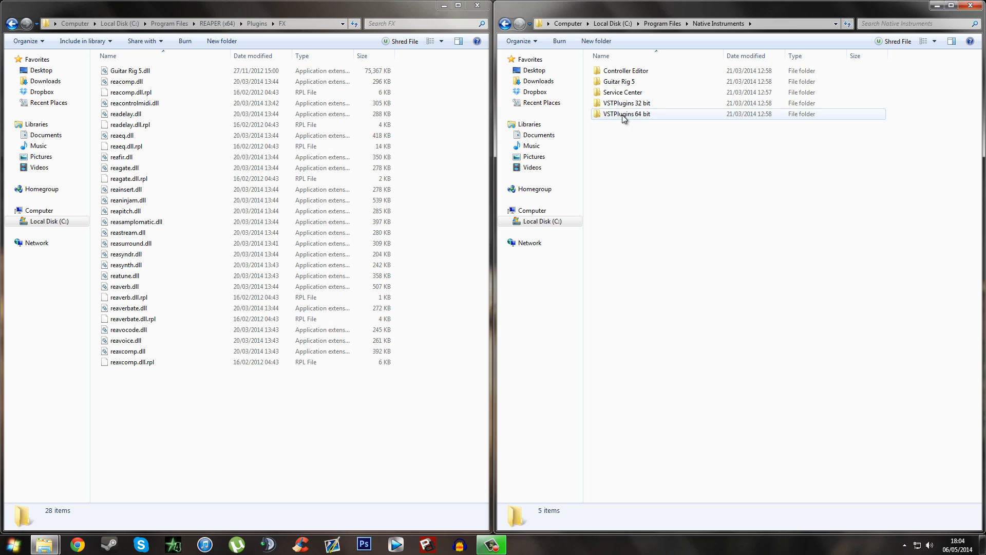
double_click(625, 114)
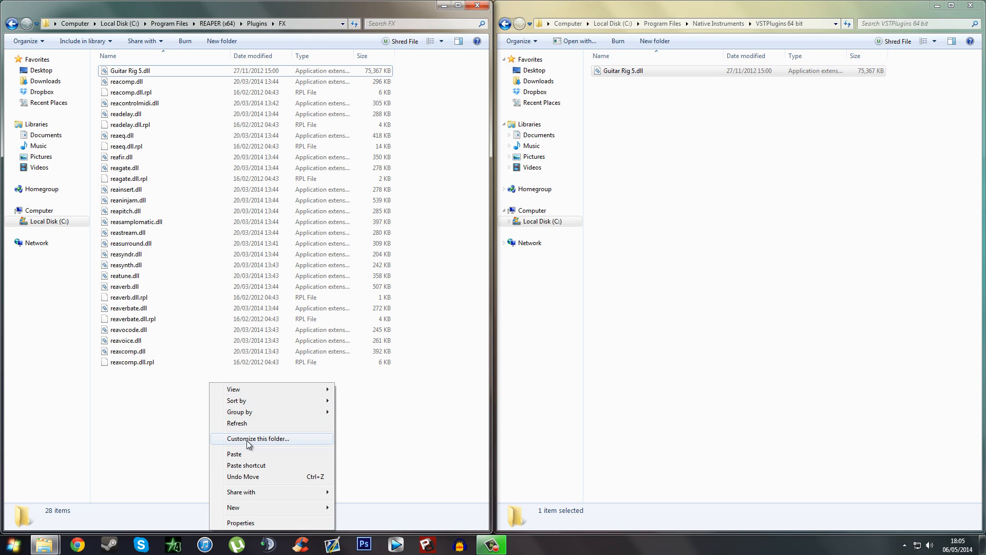
Copy Guitar Rig 5.dll into the FX folder, replacing the existing copy with administrator permission
click(246, 465)
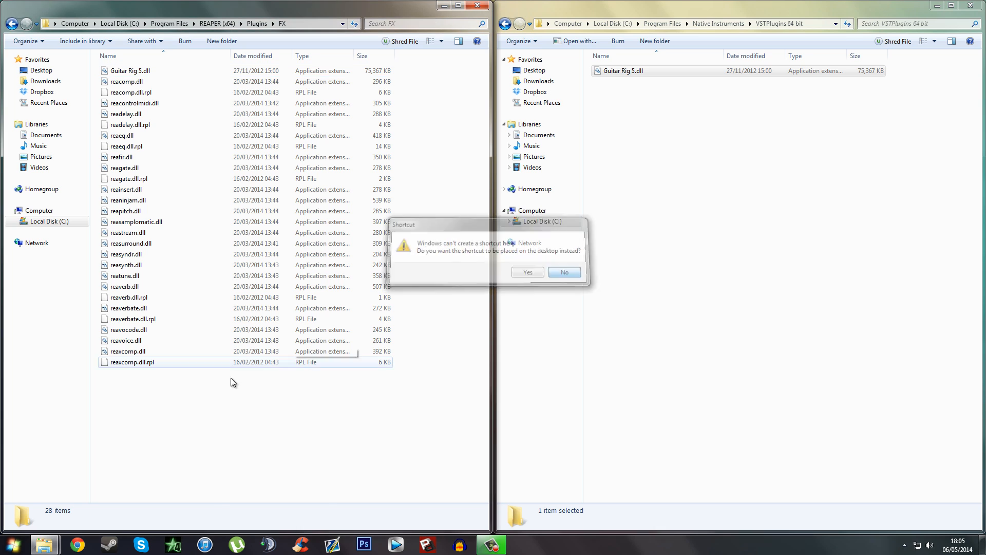
click(563, 272)
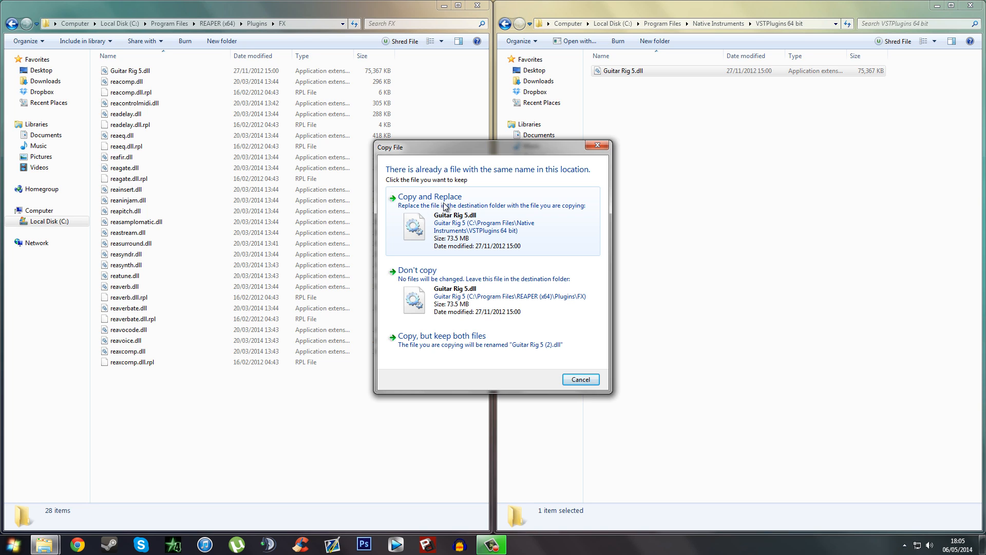
click(429, 196)
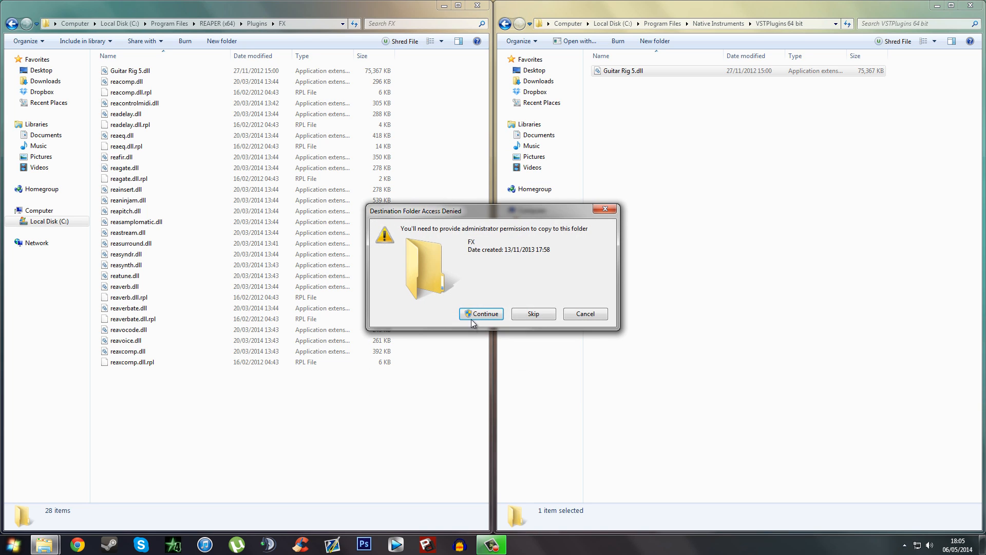
click(481, 313)
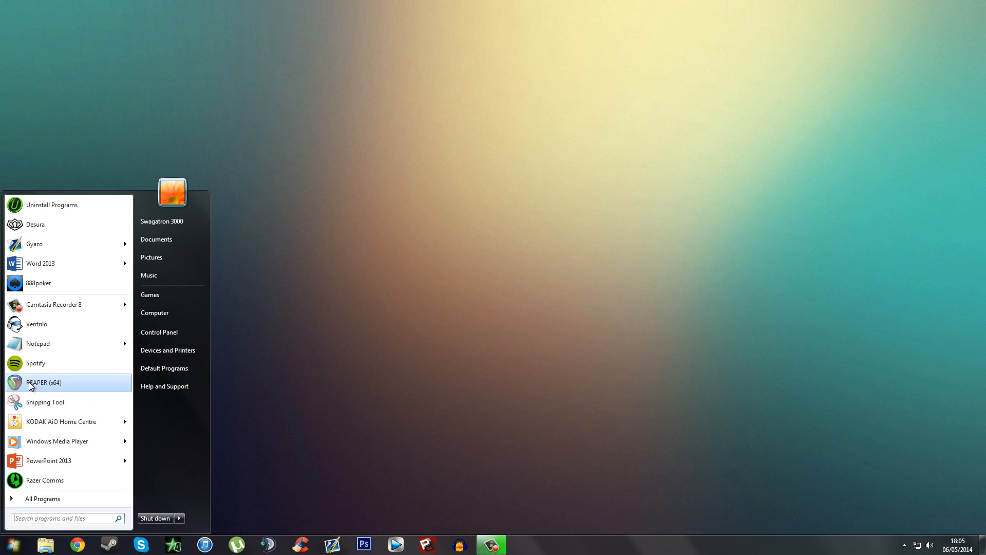
Launch REAPER (x64) and dismiss the audio device error without viewing the configuration
click(44, 382)
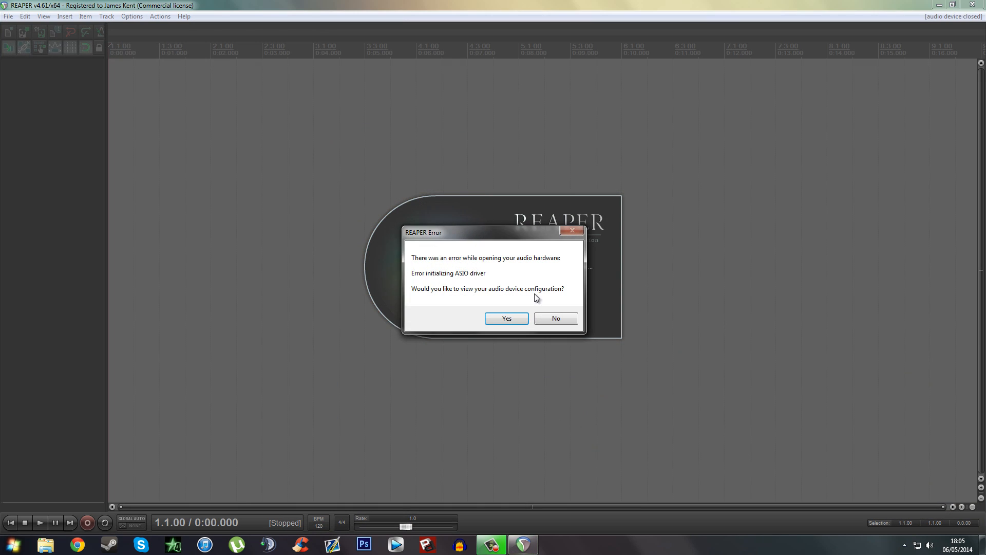
mouse_move(448, 246)
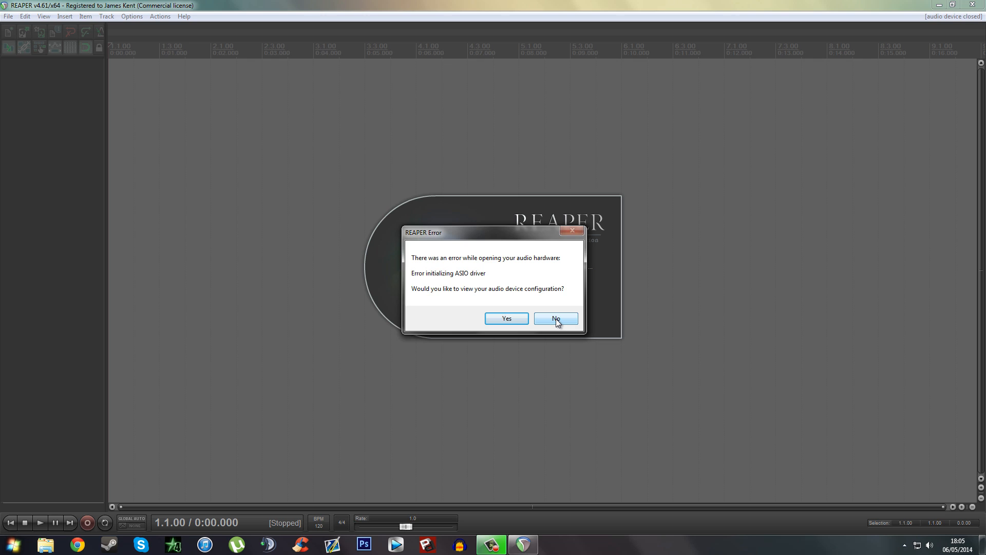
click(555, 319)
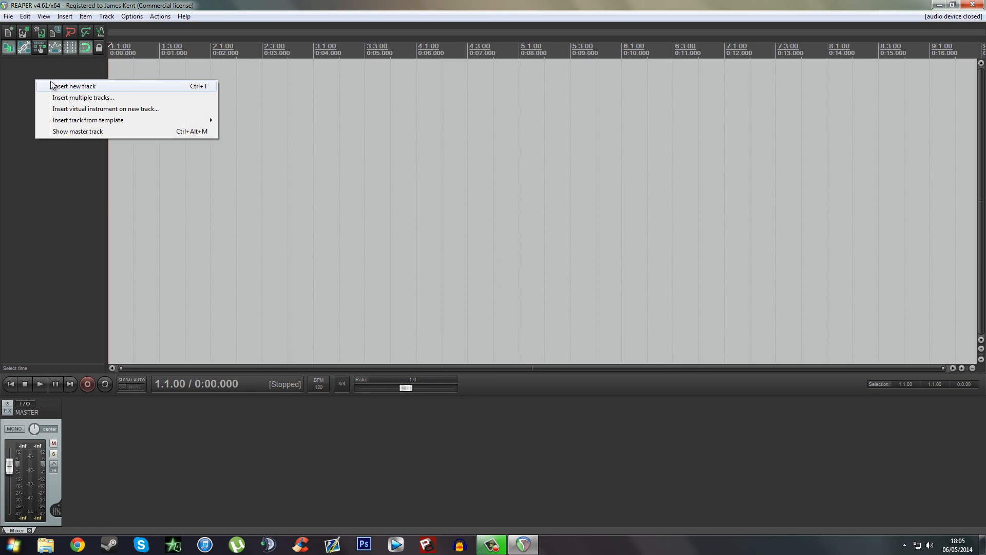
Add a new Track 1 and load VST: Guitar Rig 5 into its effects chain
click(73, 86)
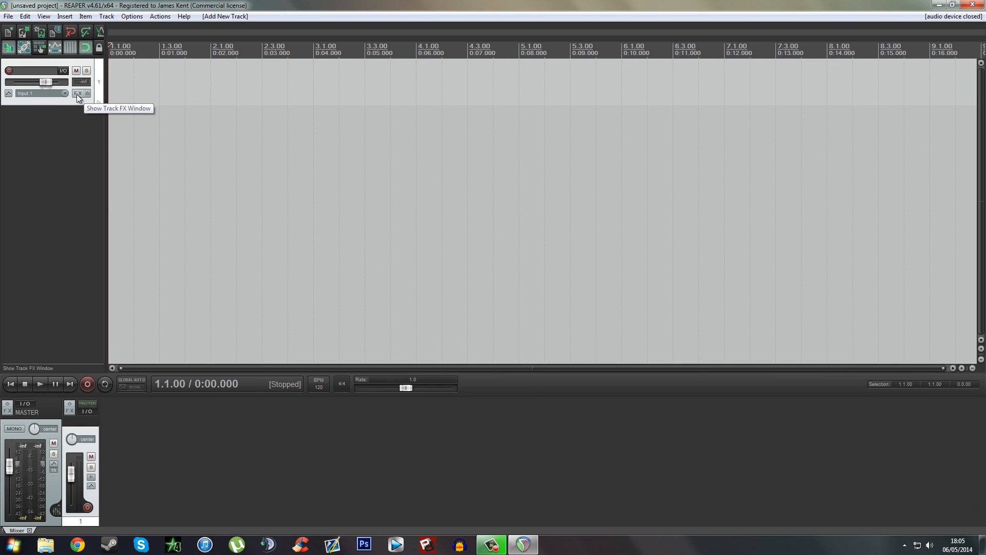
click(77, 93)
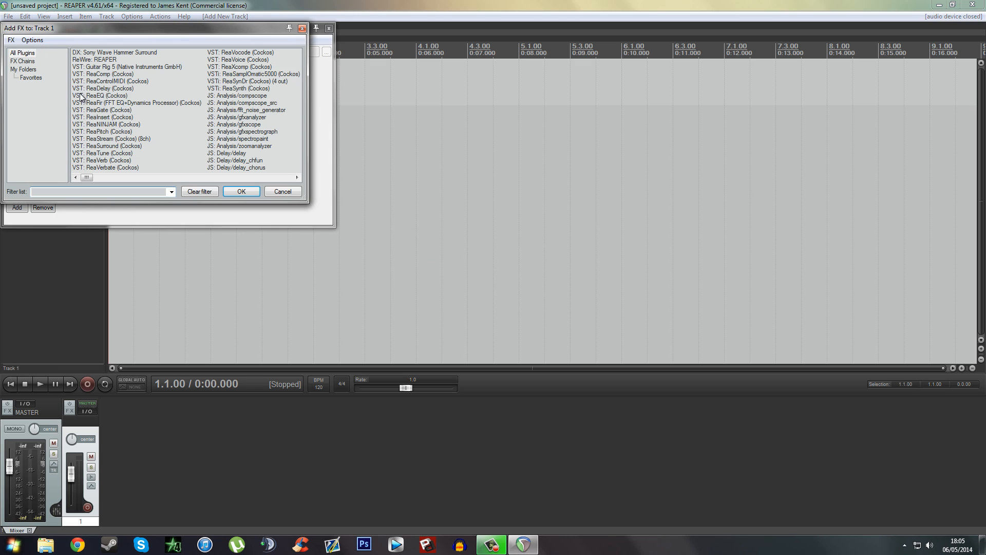
click(126, 67)
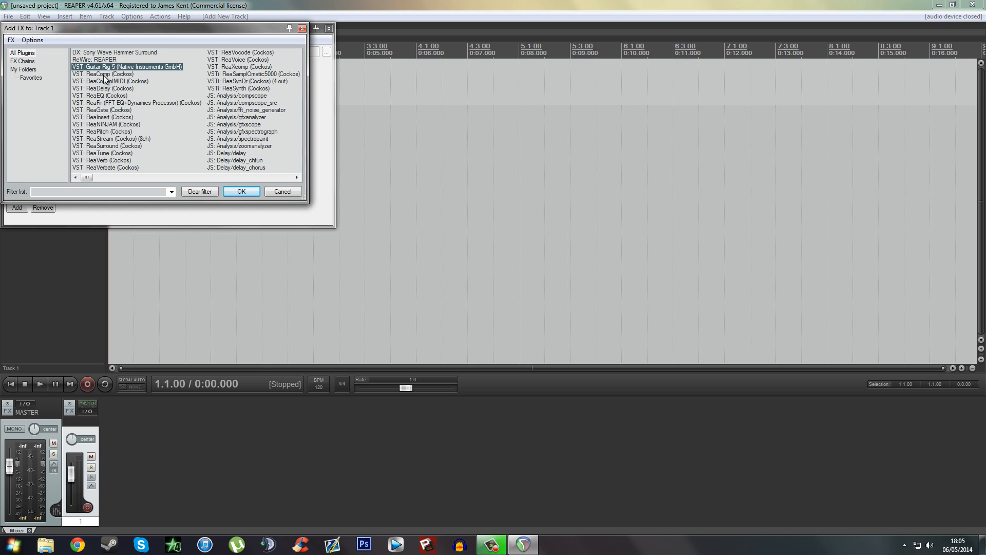
mouse_move(98, 87)
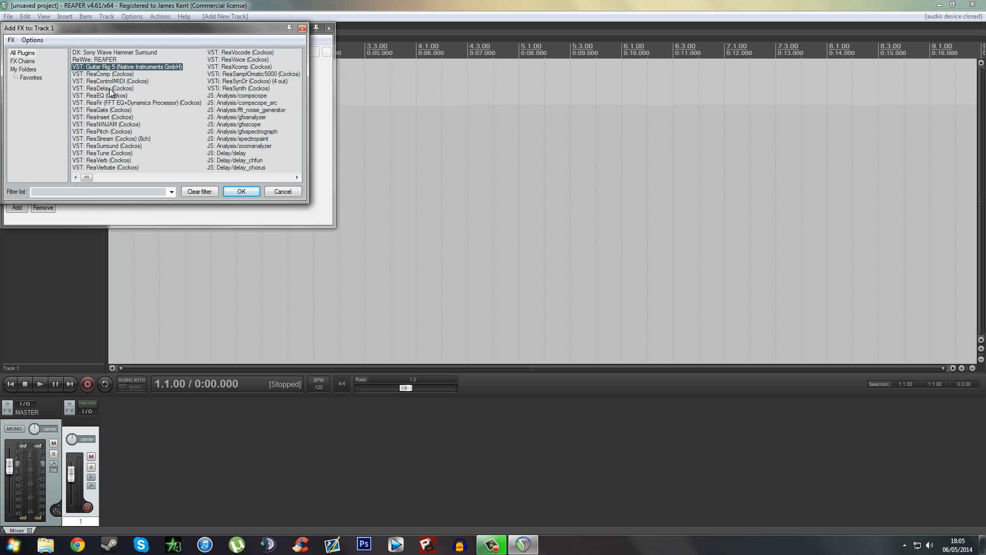
mouse_move(112, 92)
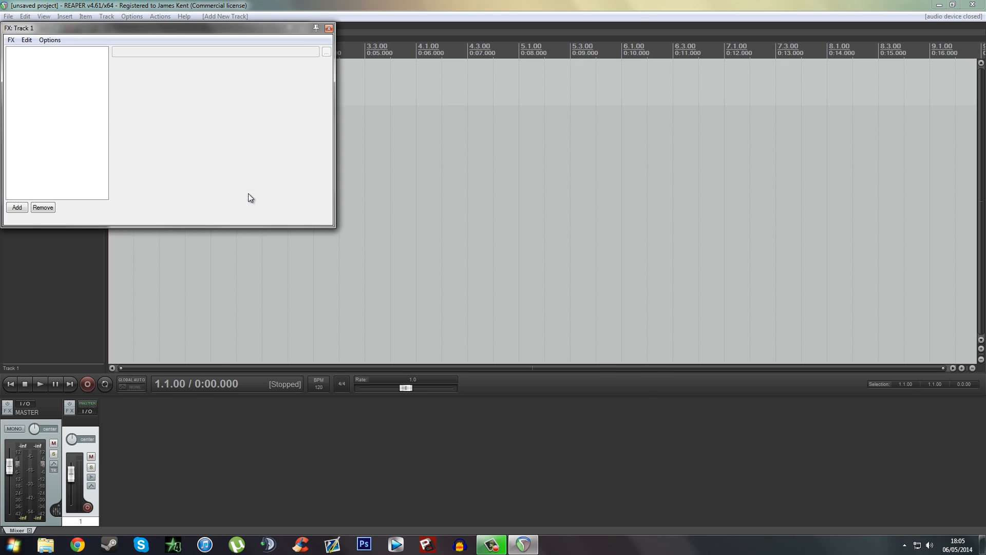
click(17, 207)
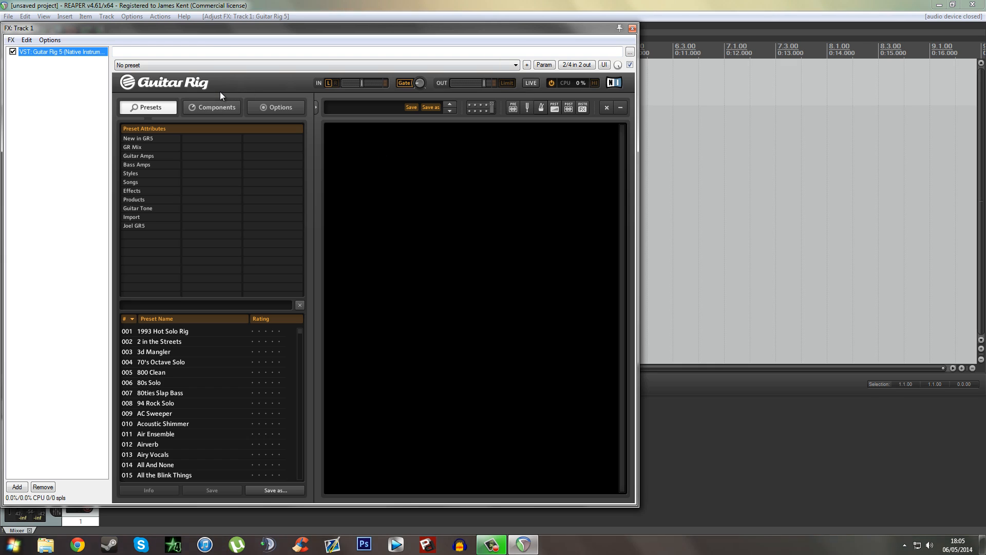